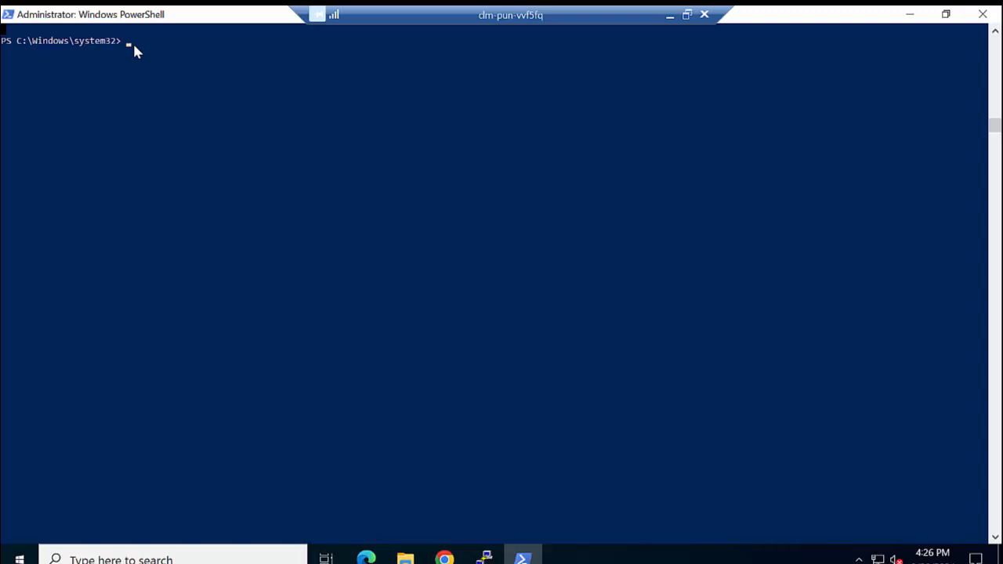
{"action": "type", "text": "New-Item -Path 'C:\\JEADiscovery\\JEADiscoveryCapabilities' -ItemType Directory"}
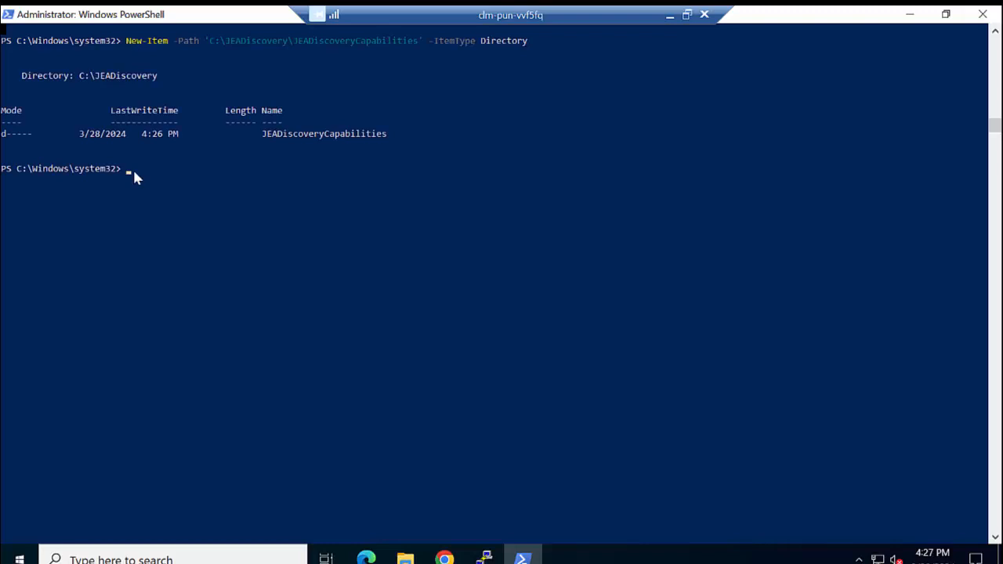
{"action": "type", "text": "$RCHT = @{"}
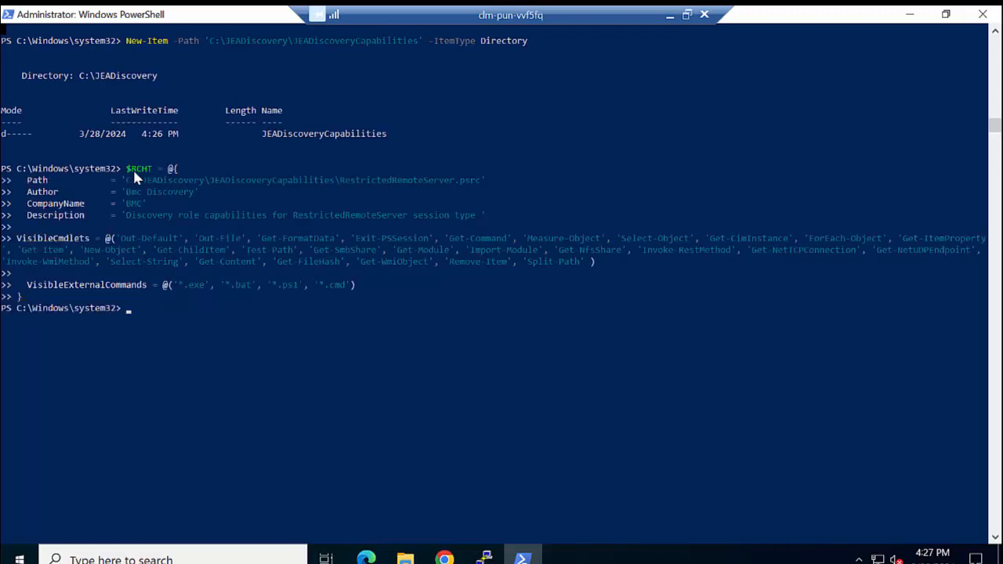
{"action": "mouse_move", "coordinate": [289, 249]}
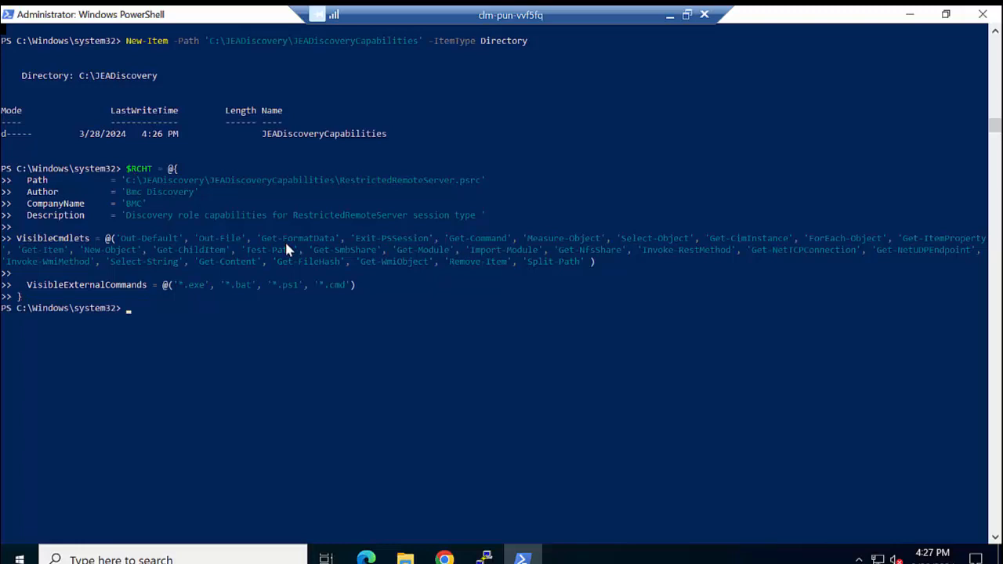
{"action": "type", "text": "New-PSRoleCapabilityFile @RCHT"}
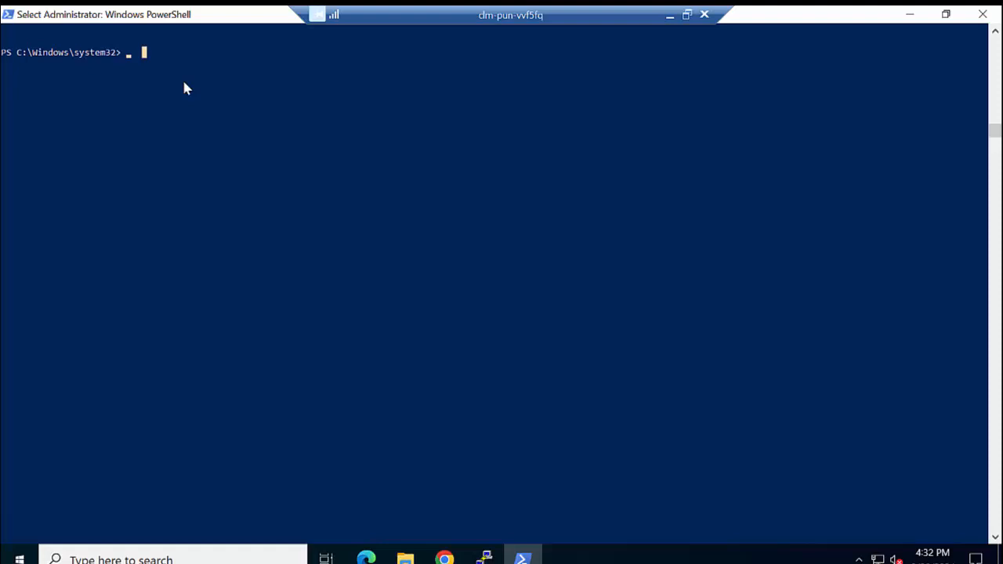
Create the C:\JEADiscovery\JEADiscoverySessionConfiguration directory with New-Item
{"action": "type", "text": "New-Item -Path 'C:\\JEADiscovery\\JEADiscoverySessionConfiguration' -ItemType Directory"}
{"action": "type", "text": "New-Item -Path 'C:\\JEADiscovery\\JEADiscoveryTranscripts' -ItemType Directory"}
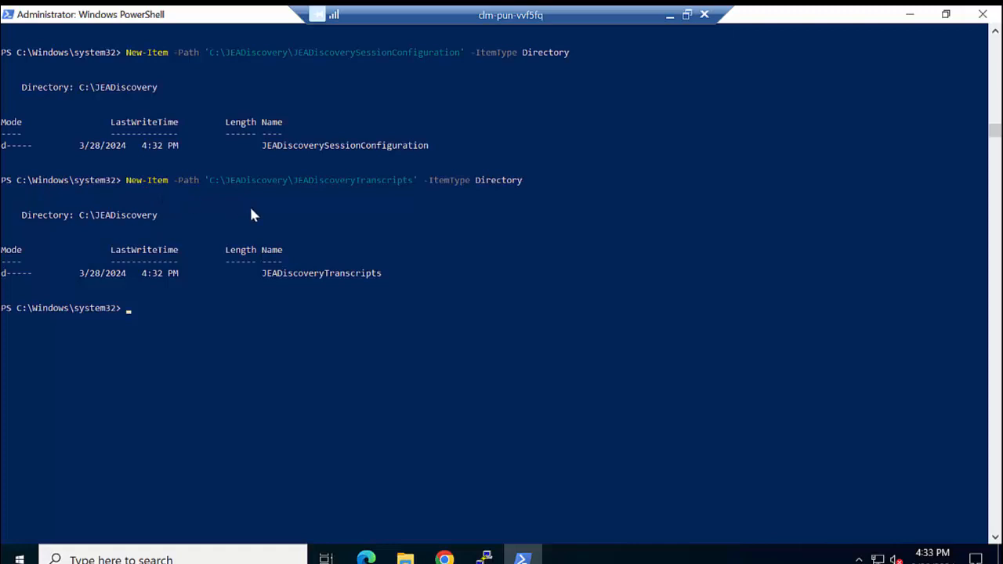
{"action": "mouse_move", "coordinate": [420, 107]}
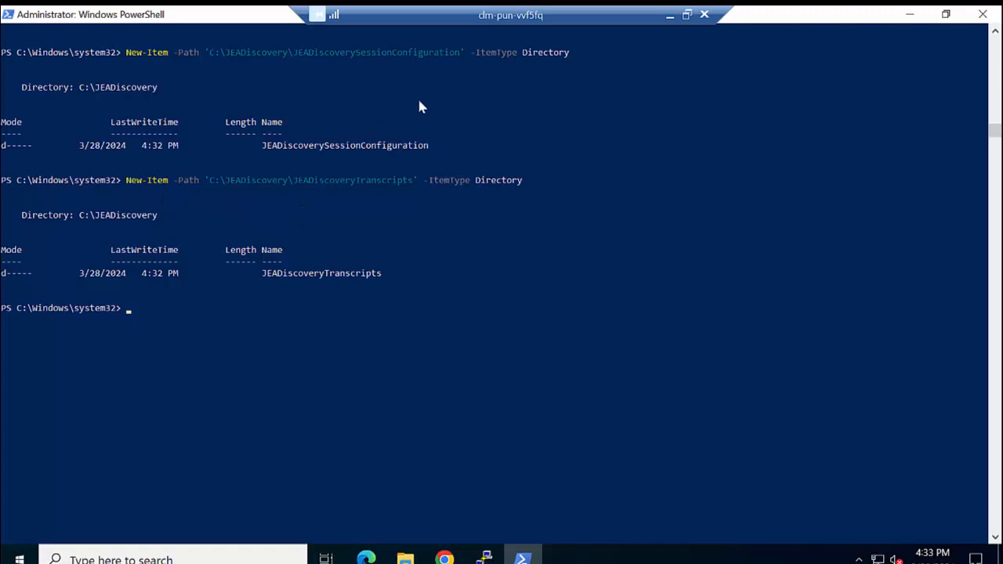
{"action": "mouse_move", "coordinate": [358, 145]}
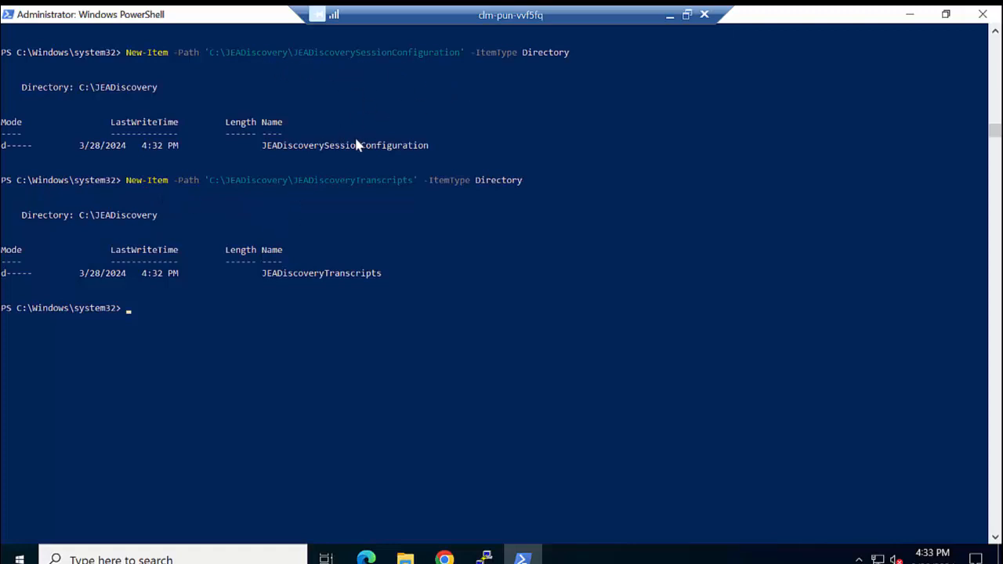
{"action": "mouse_move", "coordinate": [289, 200]}
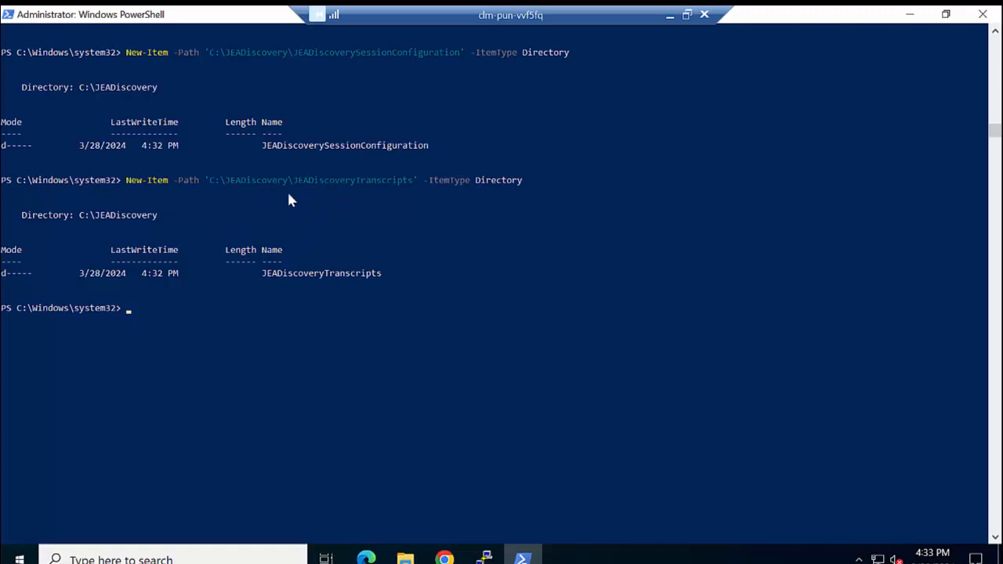
{"action": "mouse_move", "coordinate": [337, 196]}
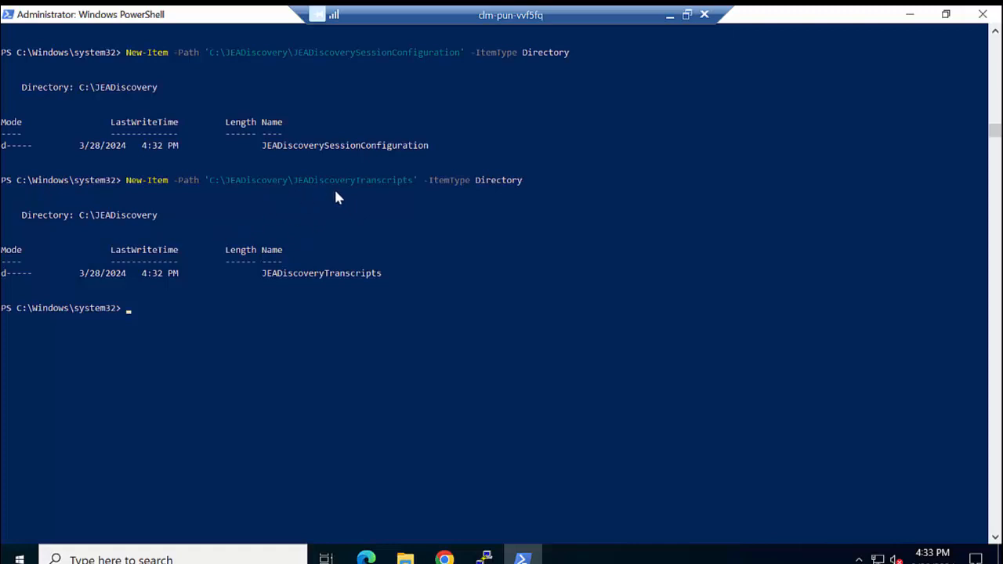
{"action": "mouse_move", "coordinate": [417, 329]}
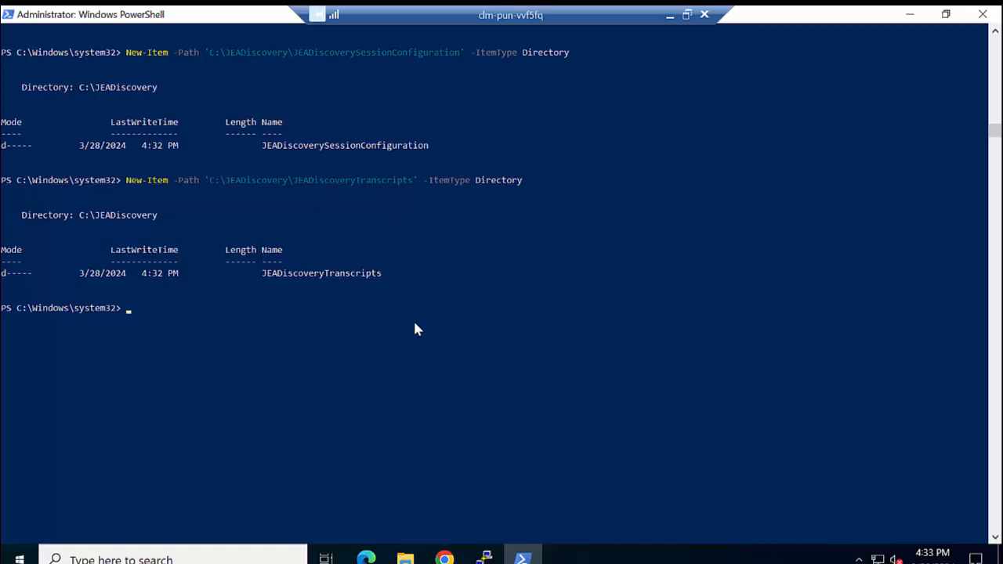
{"action": "mouse_move", "coordinate": [144, 316]}
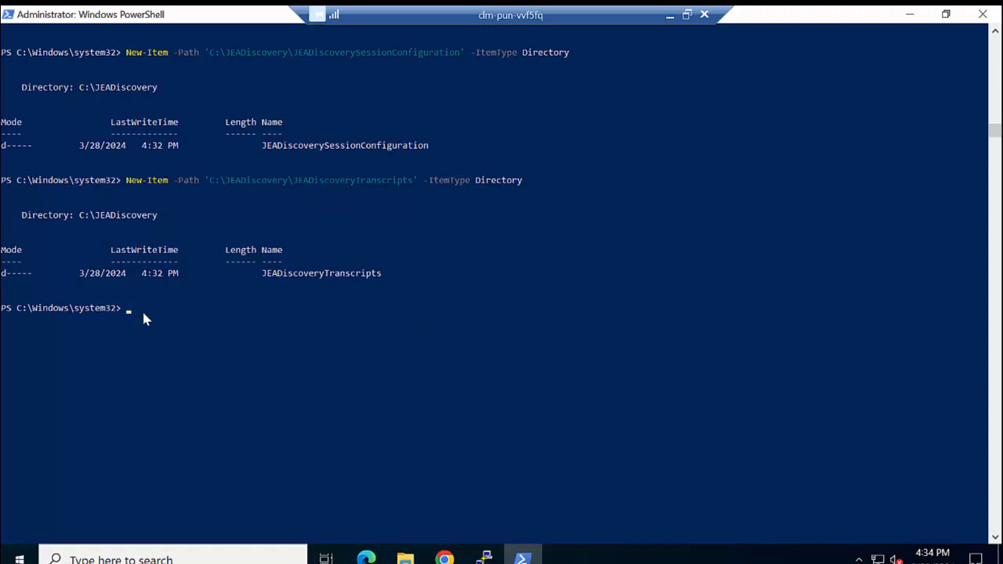
{"action": "mouse_move", "coordinate": [166, 318]}
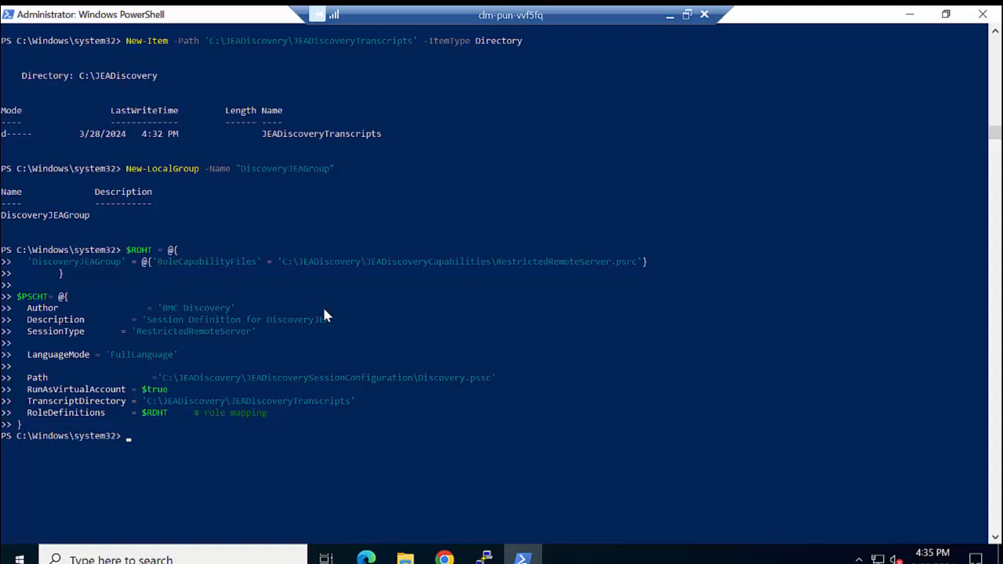
{"action": "mouse_move", "coordinate": [692, 55]}
{"action": "type", "text": "New-PSSessionConfigurationFile @PSCHT"}
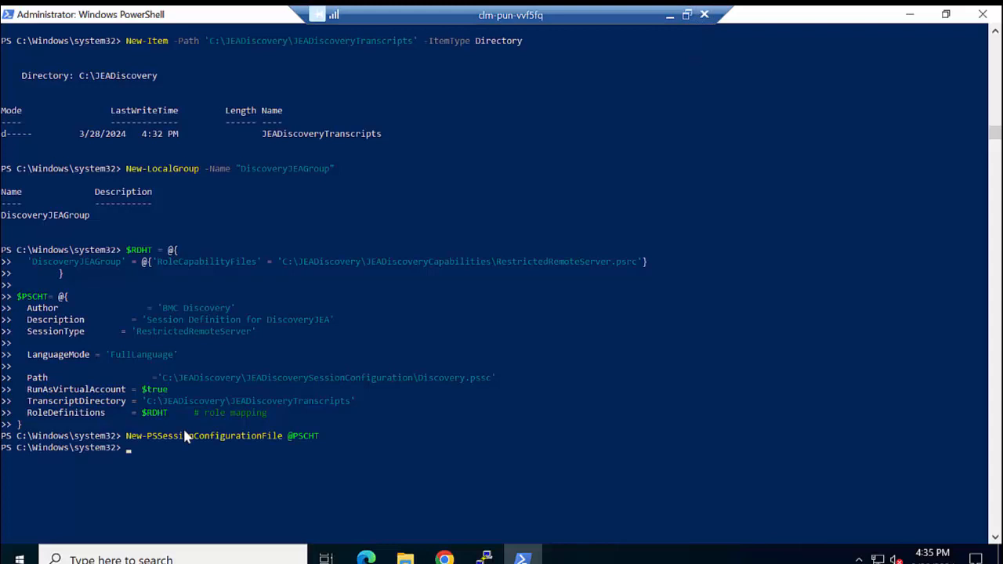
{"action": "mouse_move", "coordinate": [306, 423]}
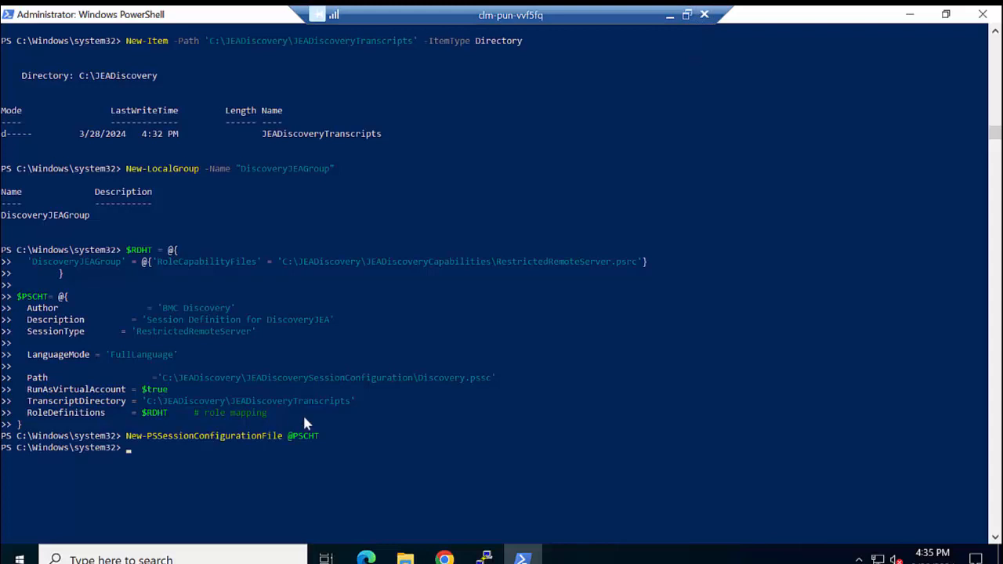
{"action": "mouse_move", "coordinate": [351, 417]}
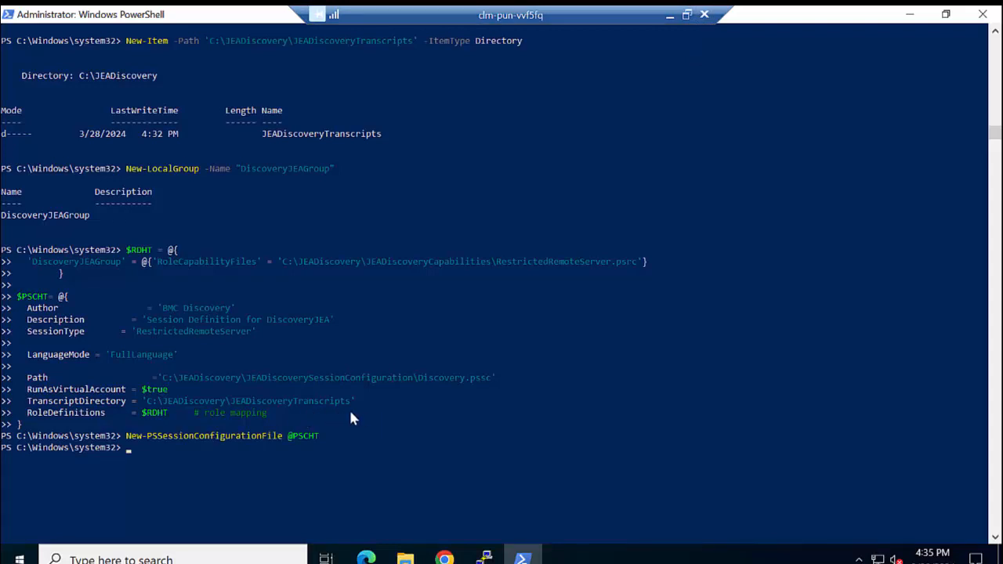
{"action": "mouse_move", "coordinate": [276, 382]}
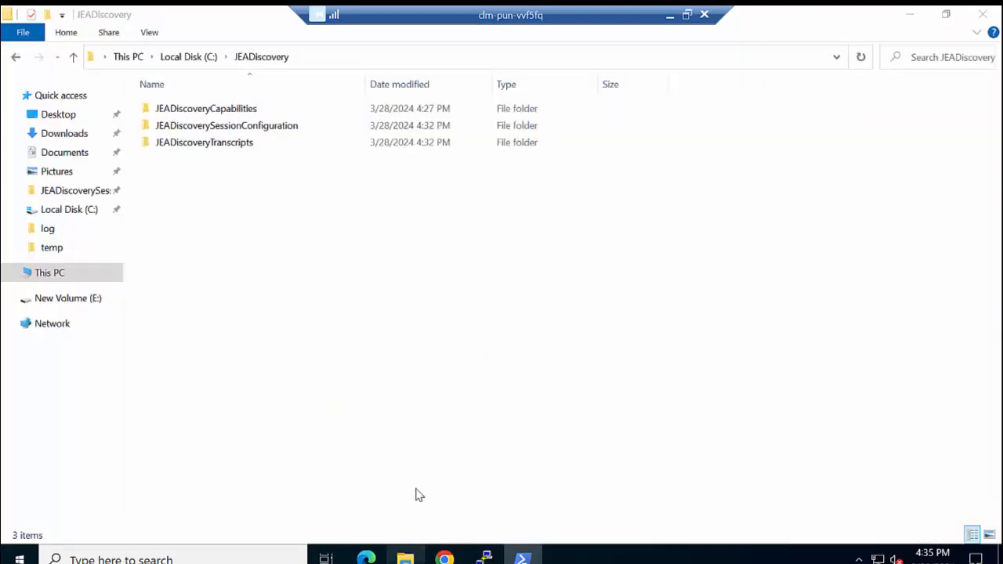
Check Discovery.pssc exists in JEADiscoverySessionConfiguration, then return to PowerShell
{"action": "left_click", "coordinate": [226, 125]}
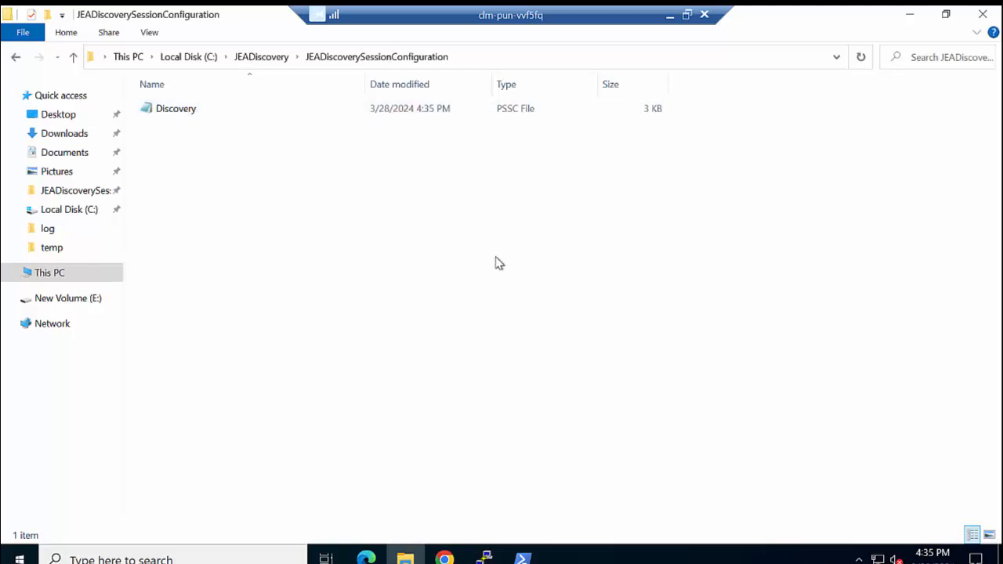
{"action": "left_click", "coordinate": [523, 548]}
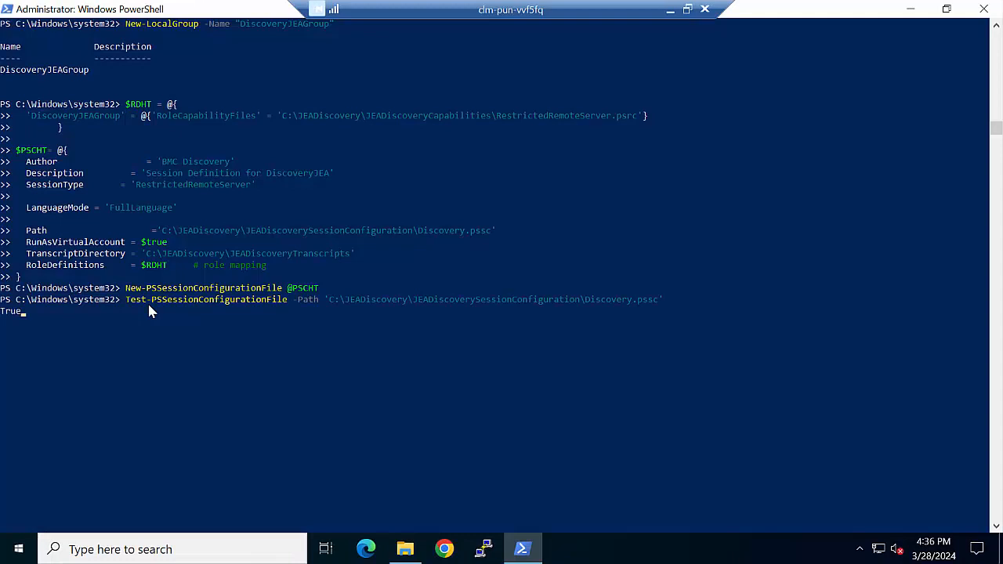
Validate the session file, run Enable-PSRemoting -Force and register DiscoveryJEAEndpoint
{"action": "key", "text": "Enter"}
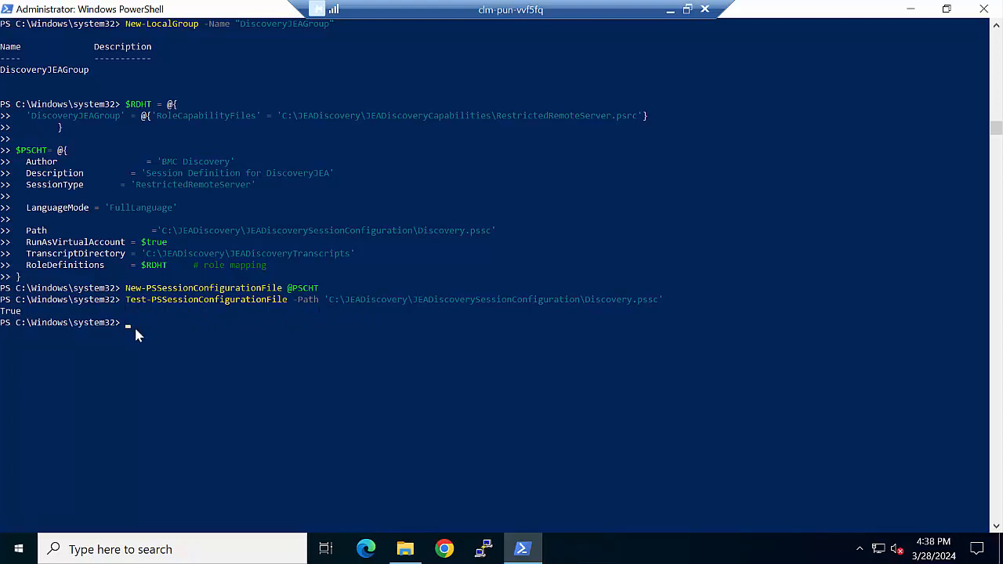
{"action": "mouse_move", "coordinate": [141, 333]}
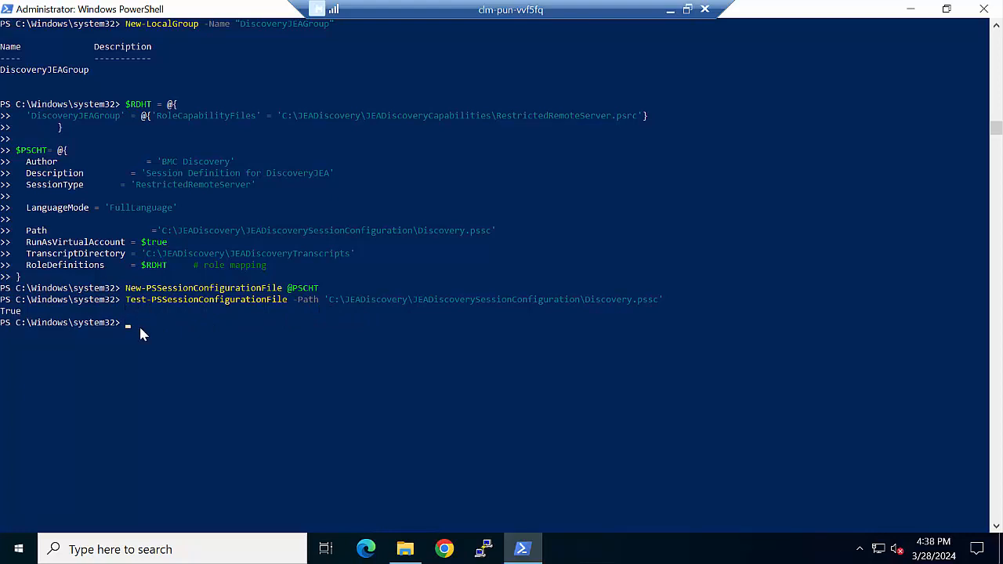
{"action": "type", "text": "Enable-PSRemoting -Force"}
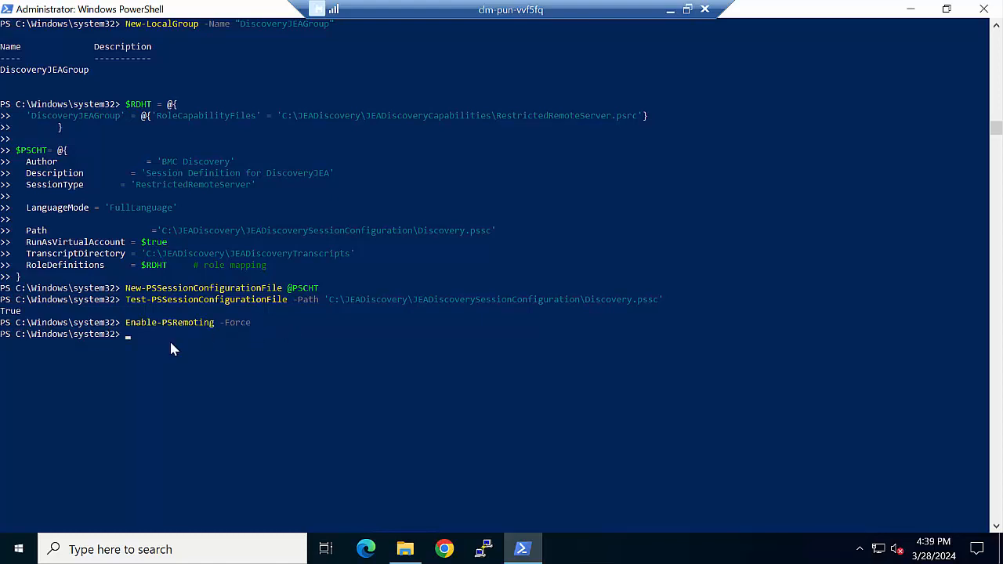
{"action": "key", "text": "Enter"}
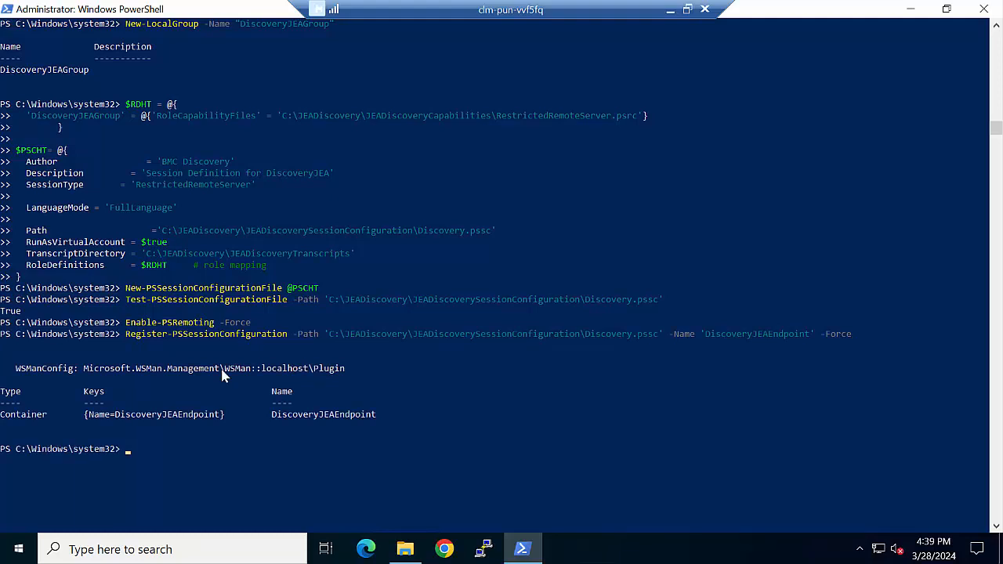
{"action": "mouse_move", "coordinate": [212, 371]}
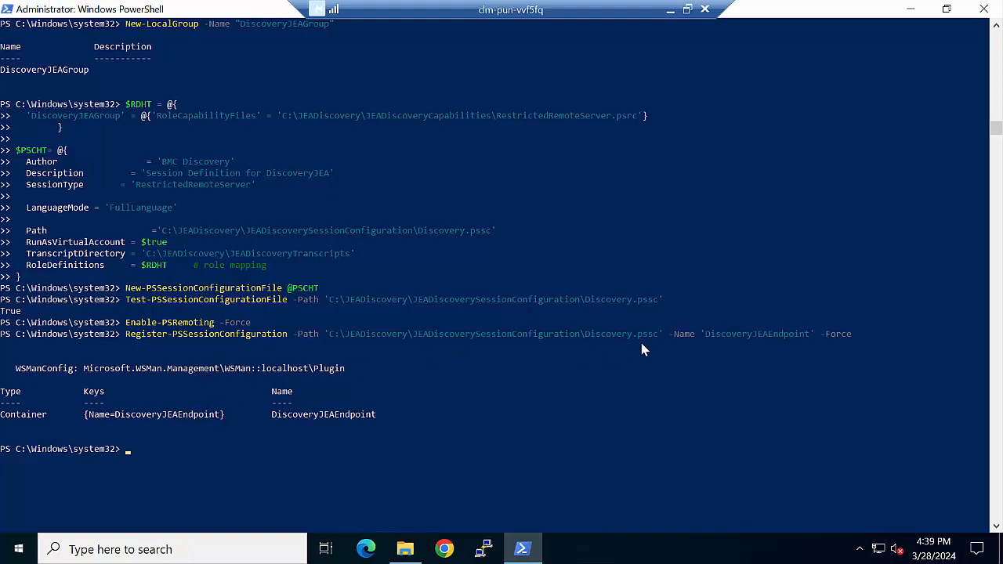
{"action": "double_click", "coordinate": [755, 332]}
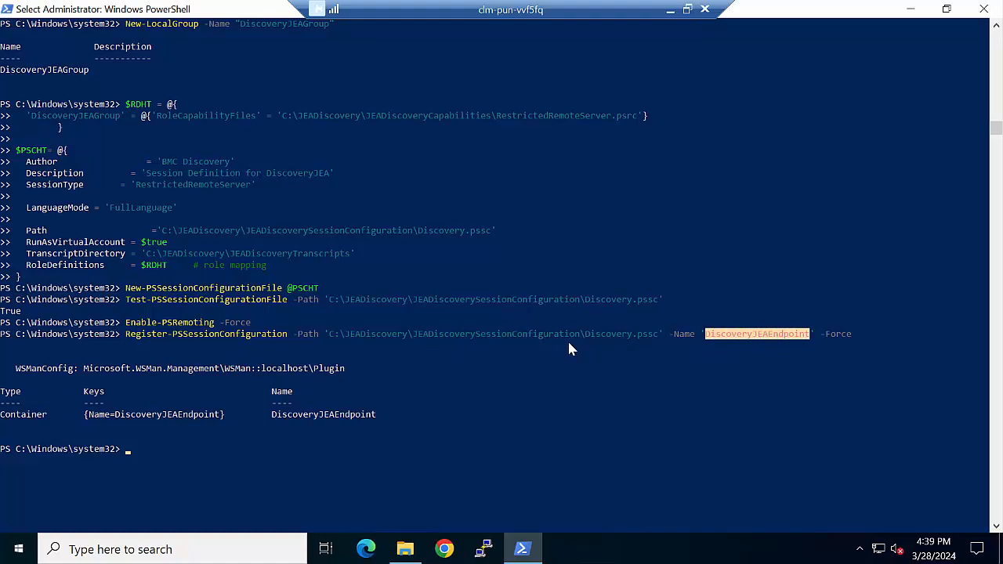
Create local user jeadiscuser, restart WinRM and enter a localhost session on DiscoveryJEAEndpoint as that user
{"action": "type", "text": "New-LocalUser -Name 'jeadiscuser'"}
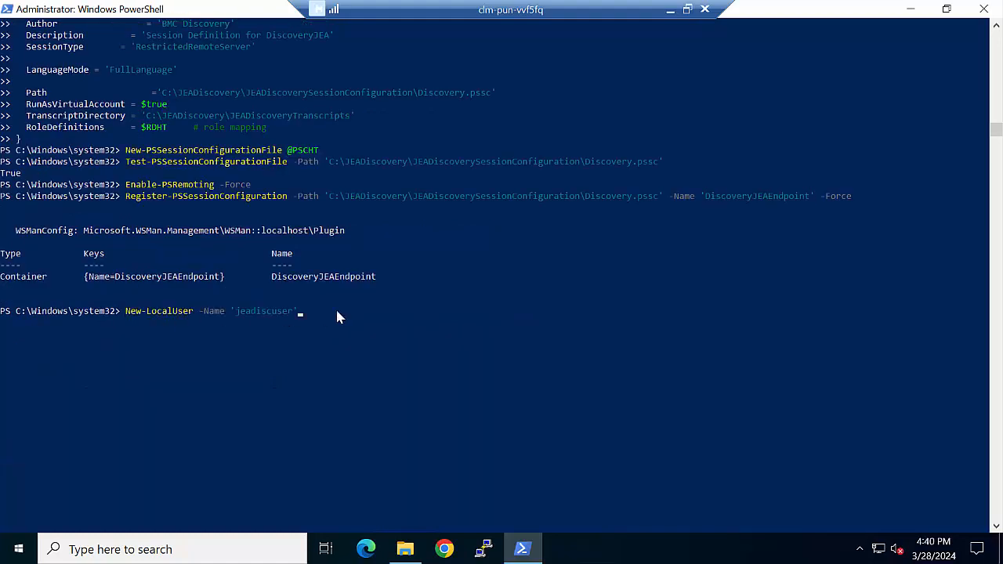
{"action": "mouse_move", "coordinate": [329, 274]}
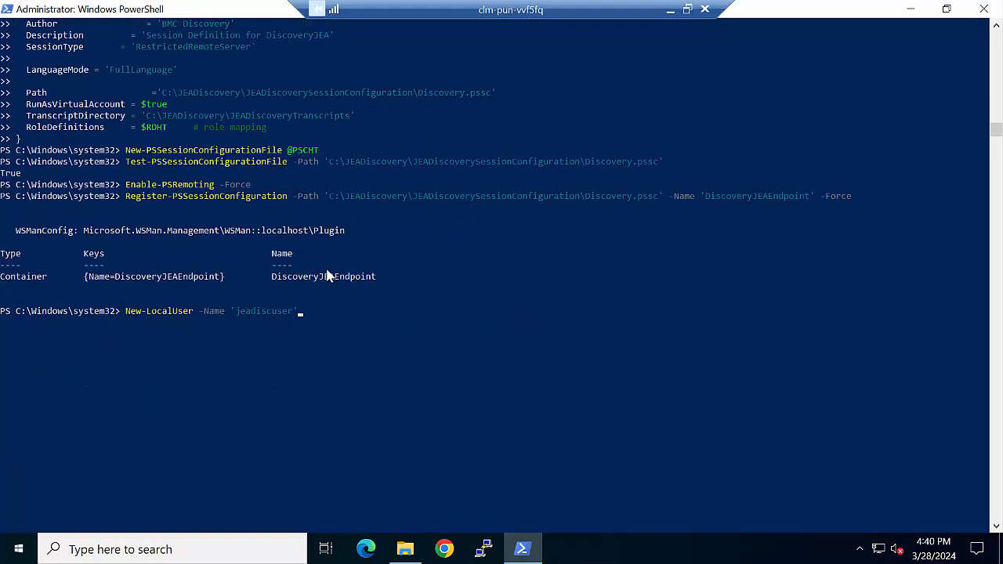
{"action": "key", "text": "enter"}
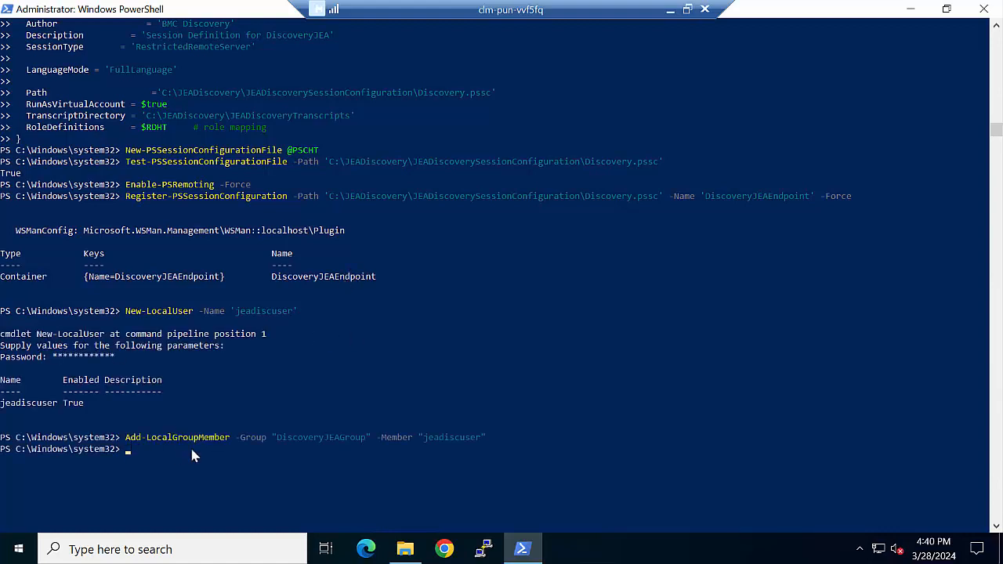
{"action": "type", "text": "Restart-Service Winrm"}
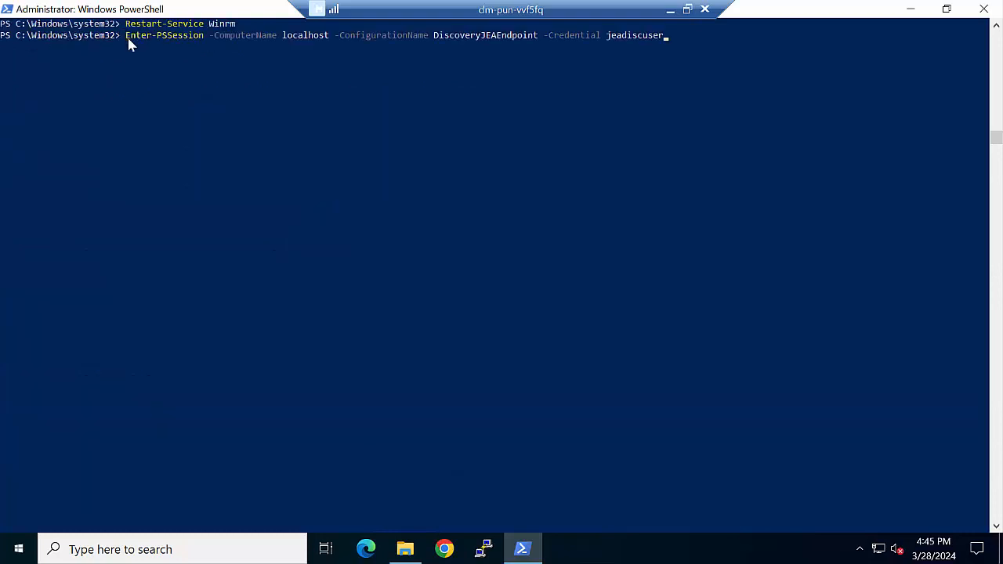
{"action": "mouse_move", "coordinate": [305, 75]}
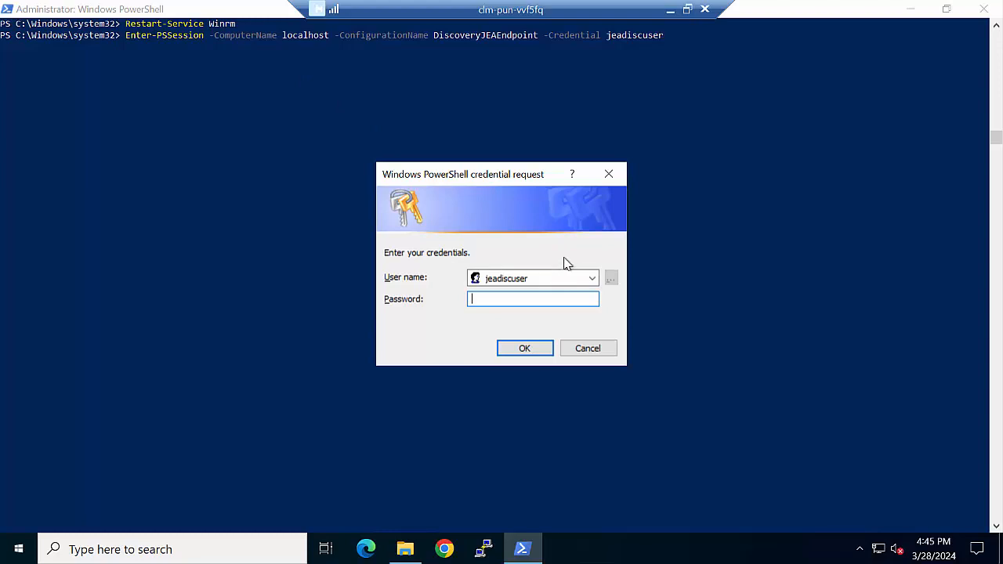
{"action": "left_click", "coordinate": [523, 348]}
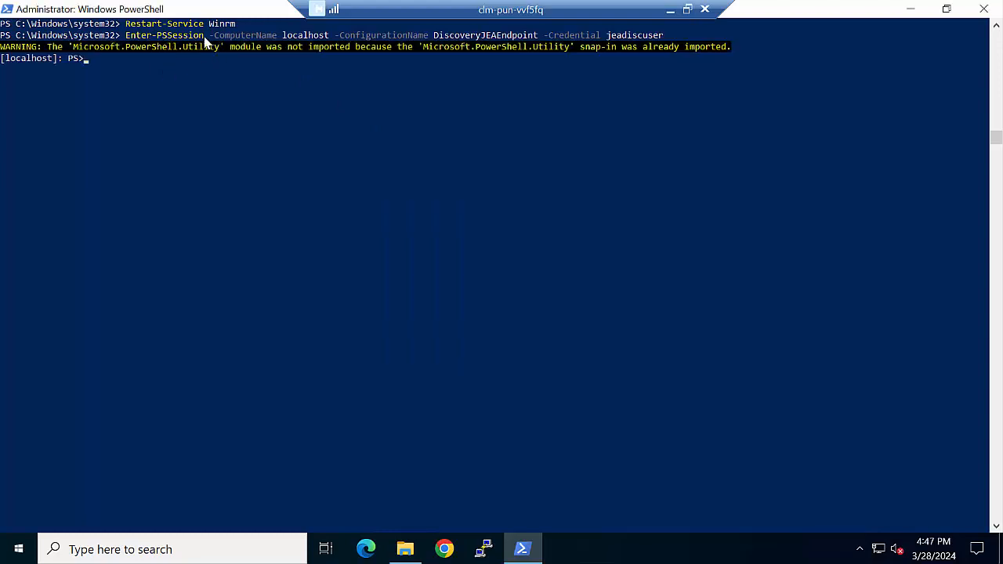
{"action": "mouse_move", "coordinate": [87, 65]}
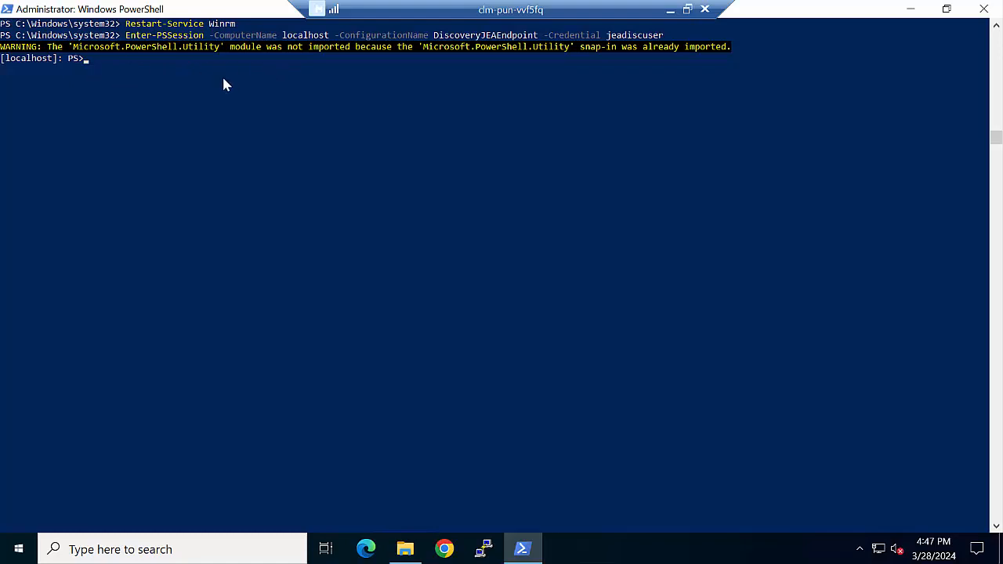
{"action": "mouse_move", "coordinate": [134, 64]}
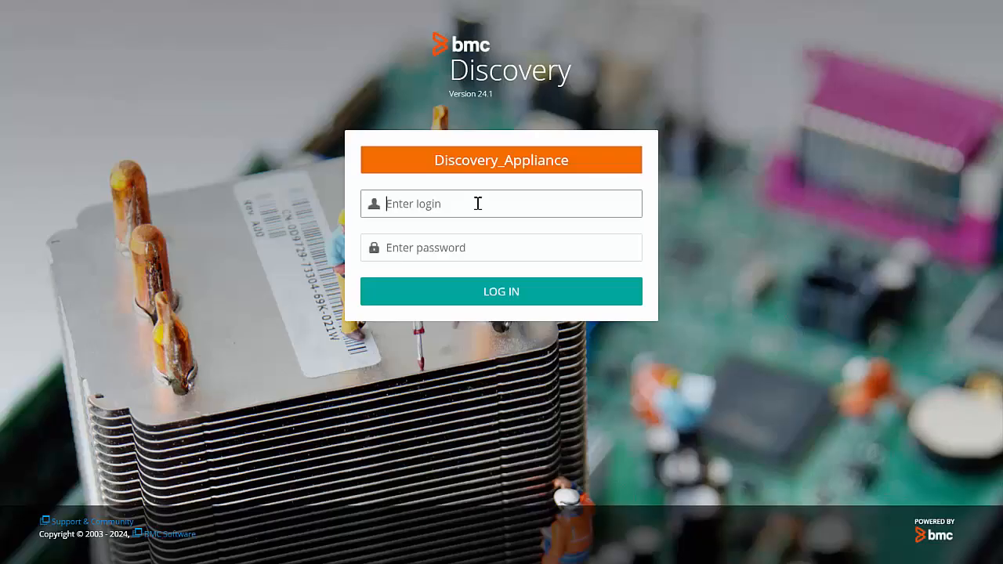
Log in to the BMC Discovery appliance and go to Manage > Credentials
{"action": "type", "text": "sysy"}
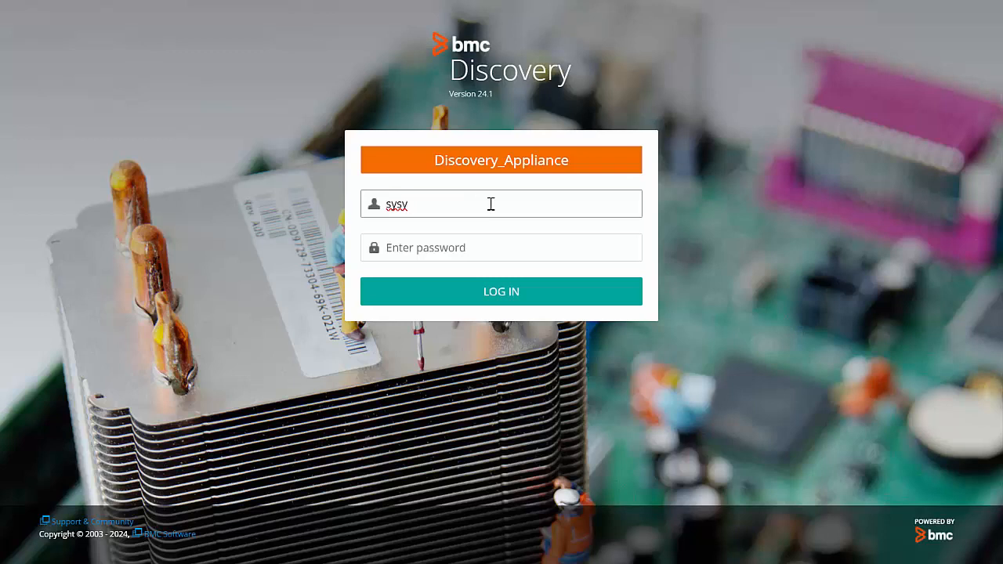
{"action": "double_click", "coordinate": [395, 204]}
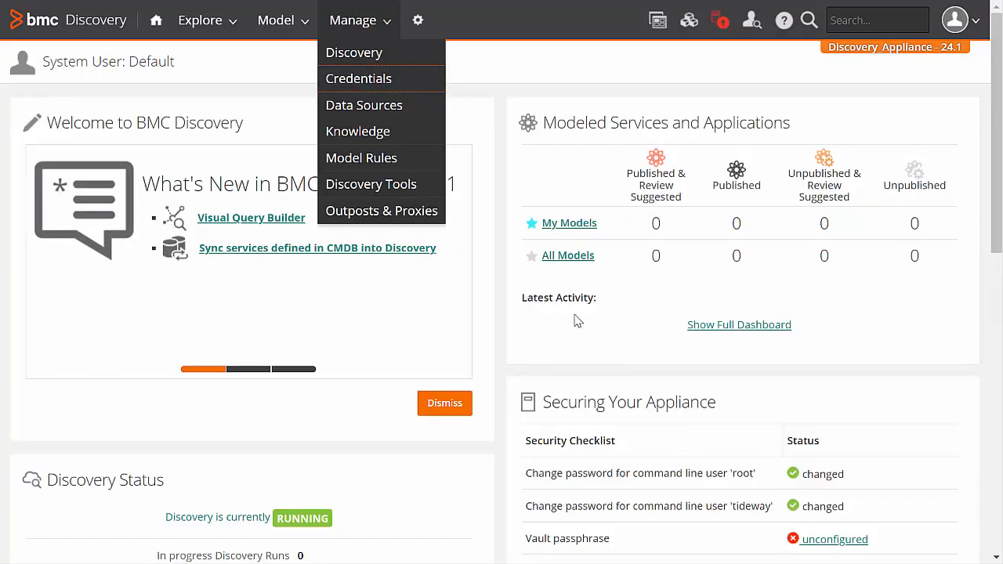
{"action": "left_click", "coordinate": [357, 78]}
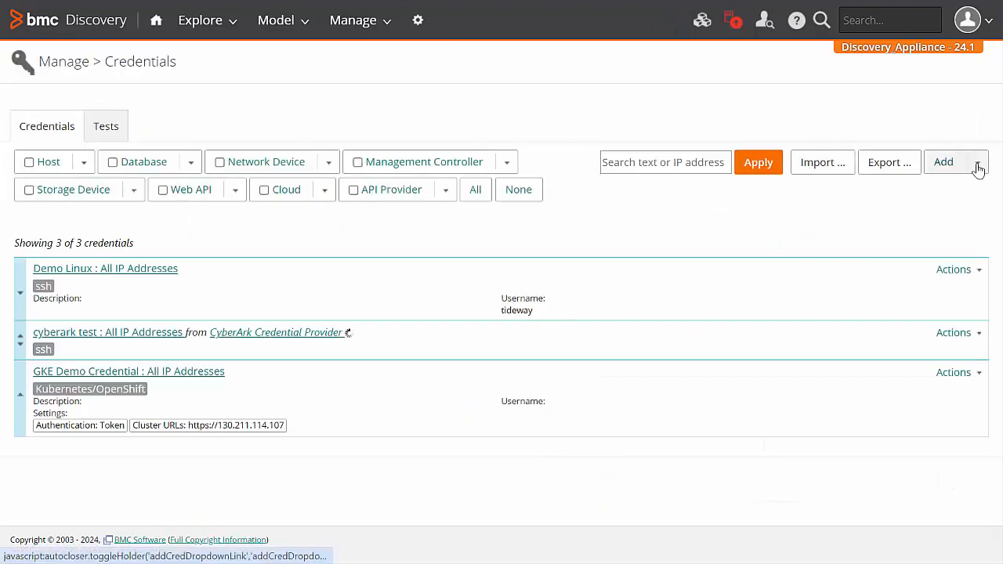
Add a PowerShell credential 'Jea Discovery' for jeadiscuser with stored password, JEA on DiscoveryJEAEndpoint, HTTPS and HTTP, and apply
{"action": "left_click", "coordinate": [944, 162]}
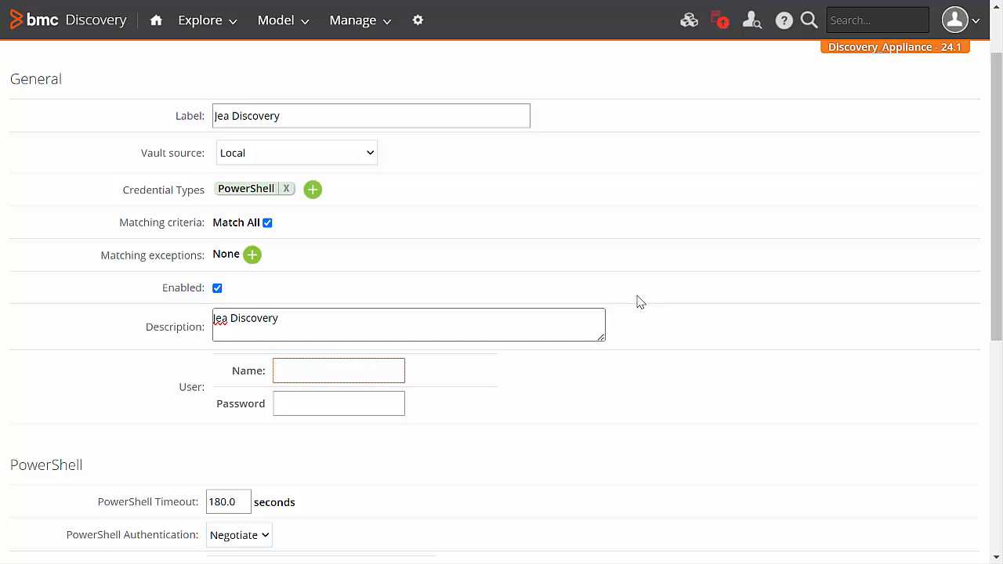
{"action": "scroll", "scroll_direction": "down", "scroll_amount": 3}
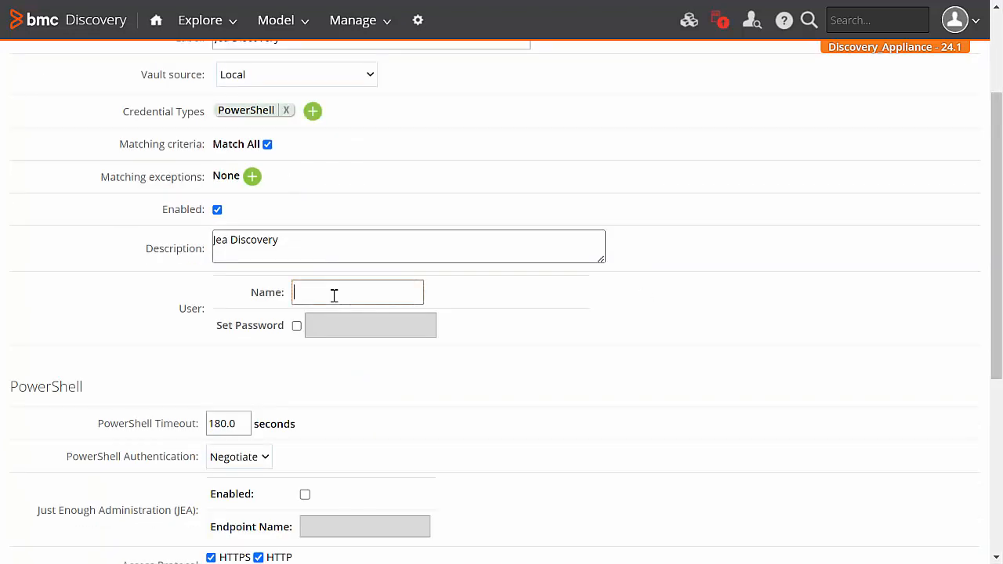
{"action": "type", "text": "jeadiscuse"}
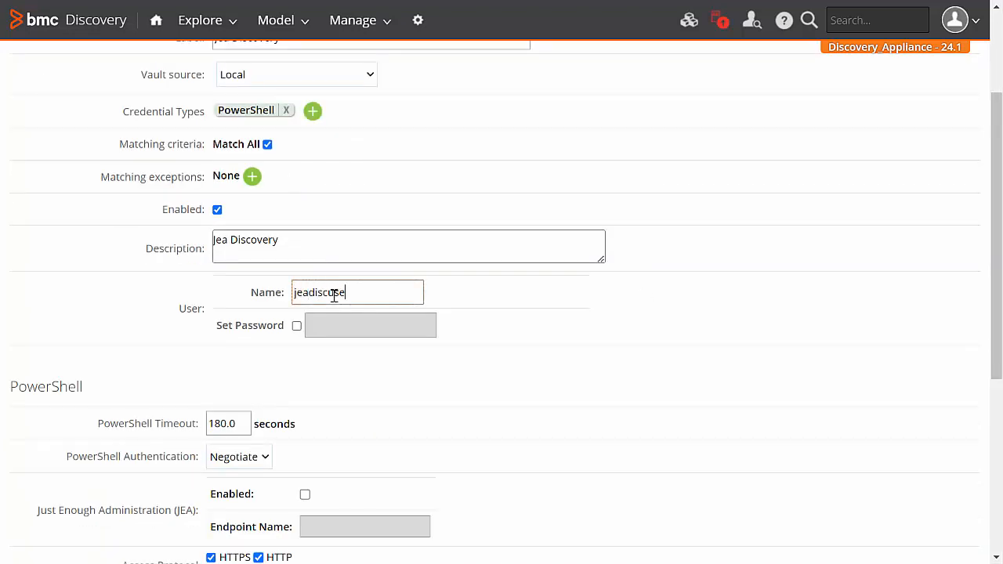
{"action": "left_click", "coordinate": [296, 324]}
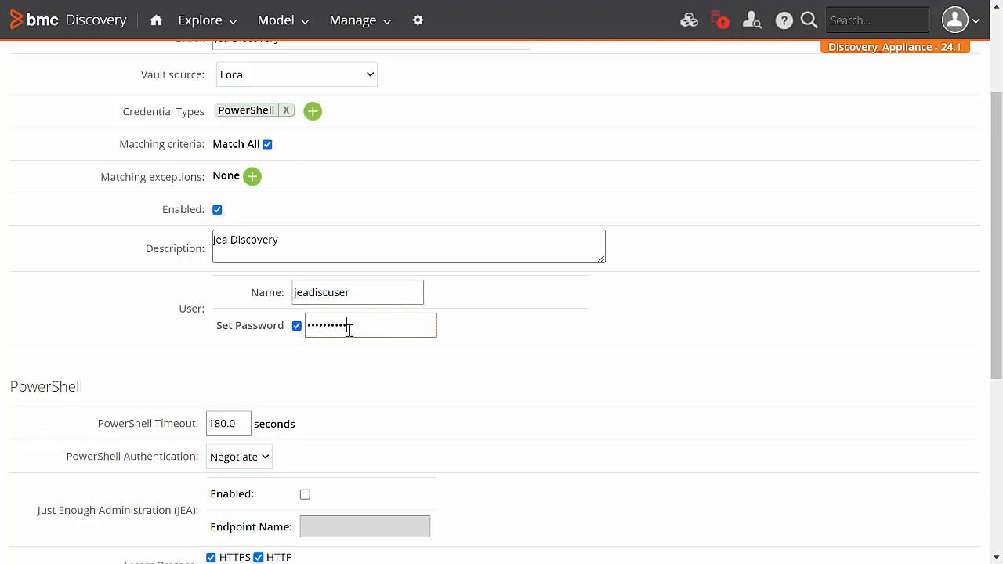
{"action": "scroll", "scroll_direction": "down", "scroll_amount": 3}
{"action": "type", "text": "DiscoveryJEAEndpoint"}
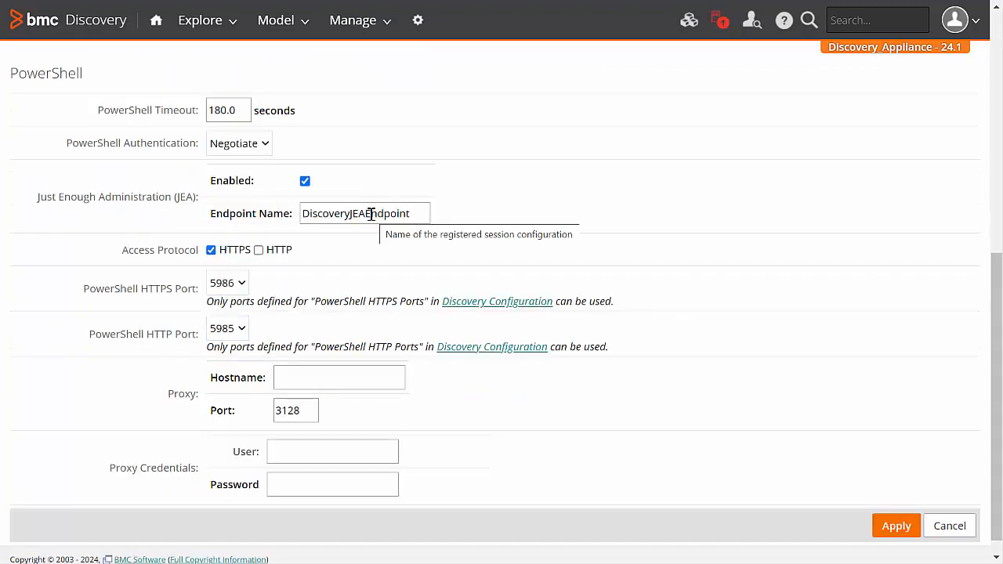
{"action": "left_click", "coordinate": [259, 250]}
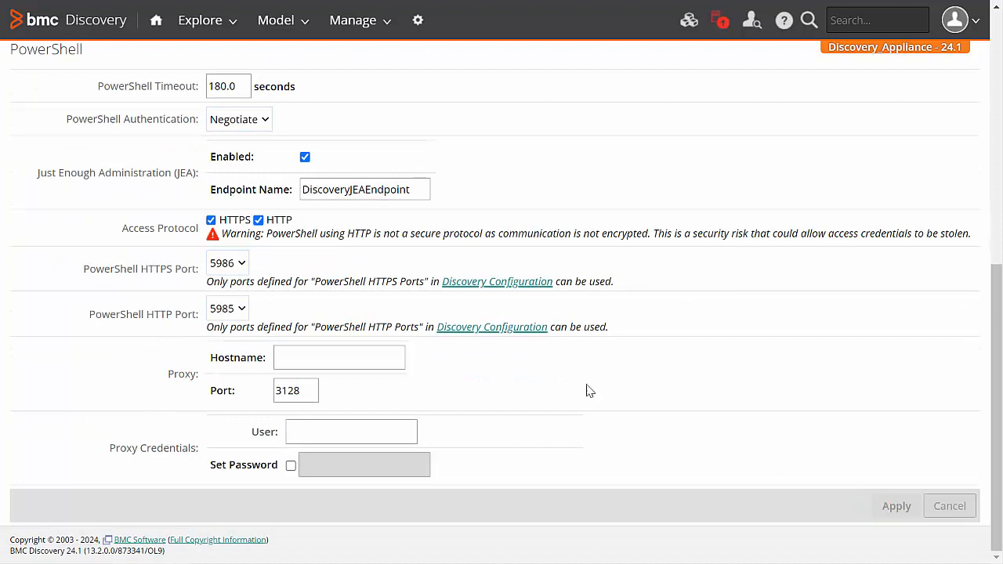
{"action": "left_click", "coordinate": [354, 19]}
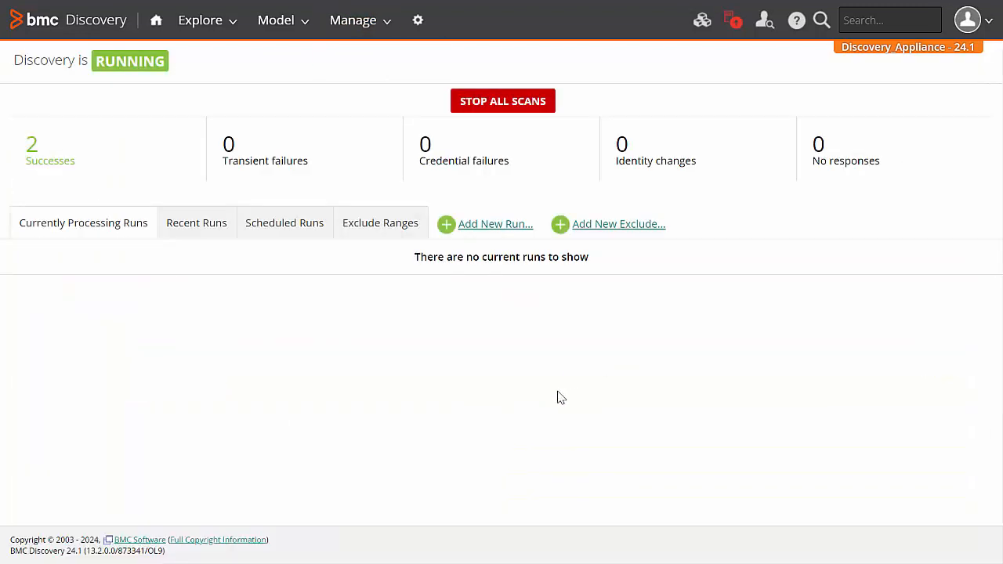
Launch a snapshot run 'Jea Discovery' against one IP and view its run summary with one host succeeded
{"action": "left_click", "coordinate": [495, 222]}
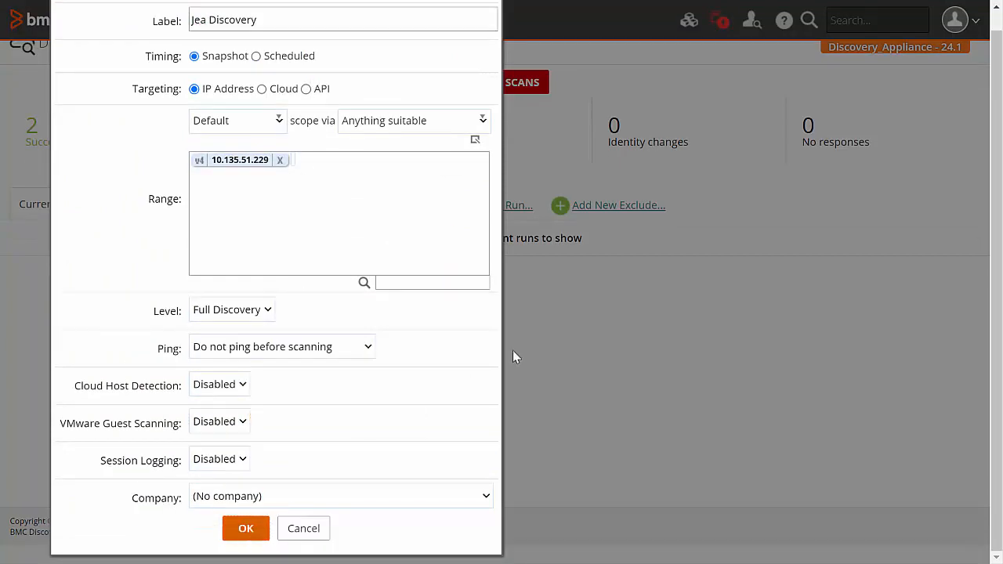
{"action": "left_click", "coordinate": [245, 527]}
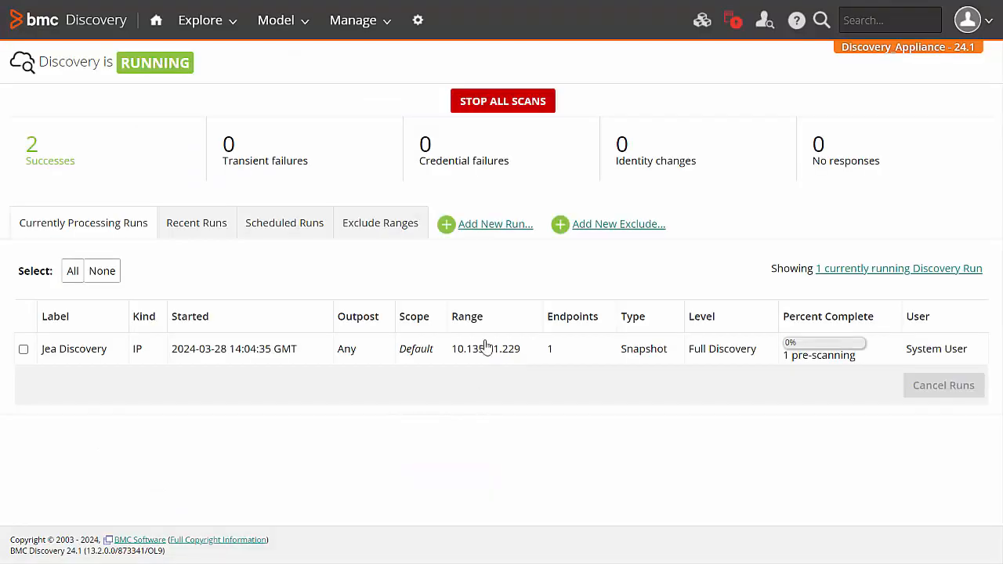
{"action": "left_click", "coordinate": [198, 222]}
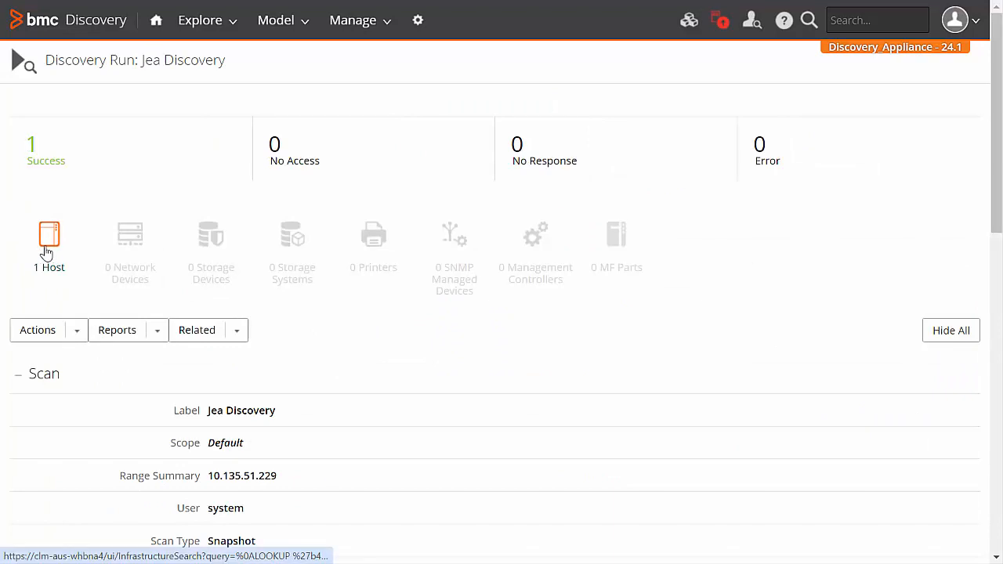
View the discovered Windows Server host's details down to its successful discovery access entry
{"action": "left_click", "coordinate": [48, 247]}
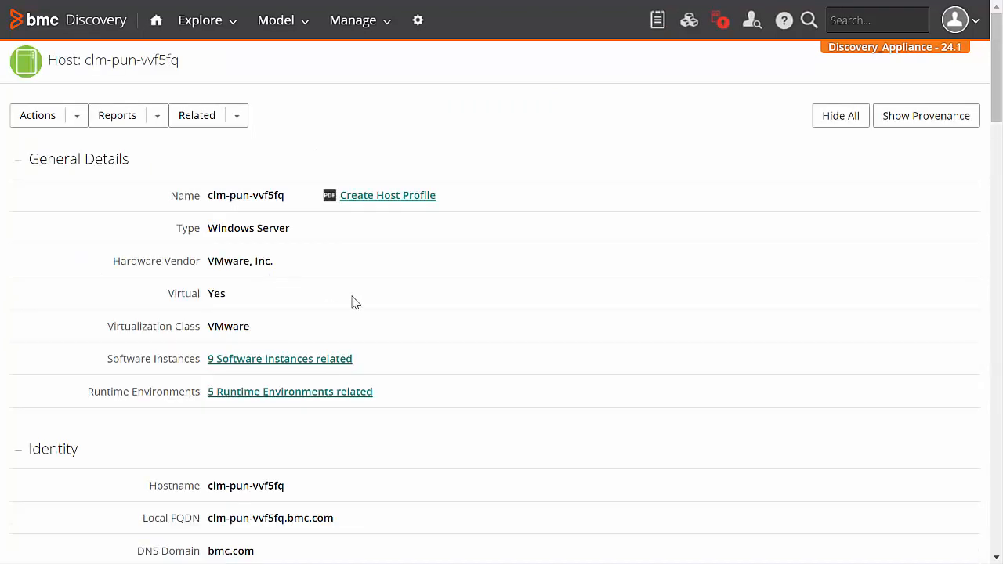
{"action": "scroll", "scroll_direction": "down", "scroll_amount": 3}
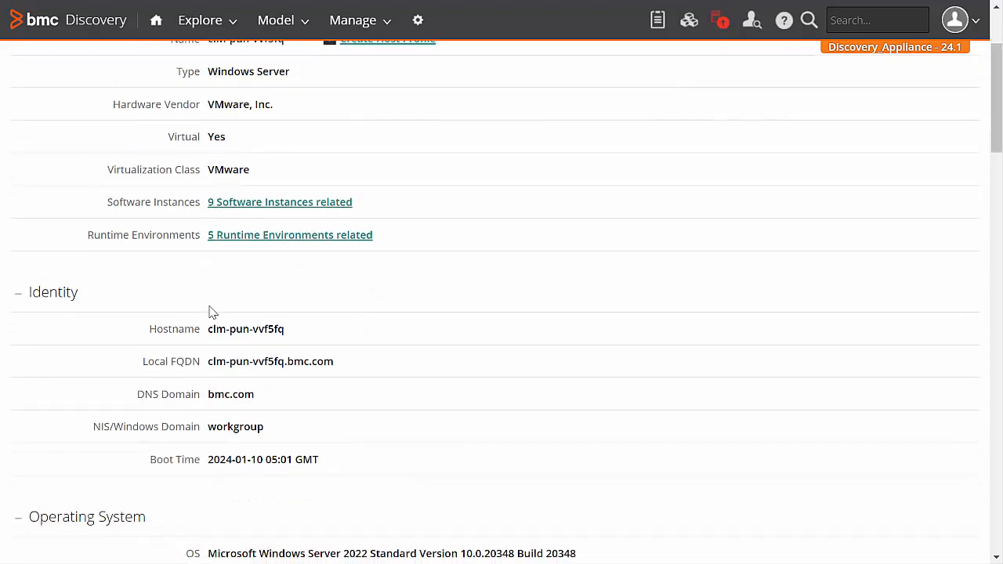
{"action": "scroll", "scroll_direction": "down", "scroll_amount": 3}
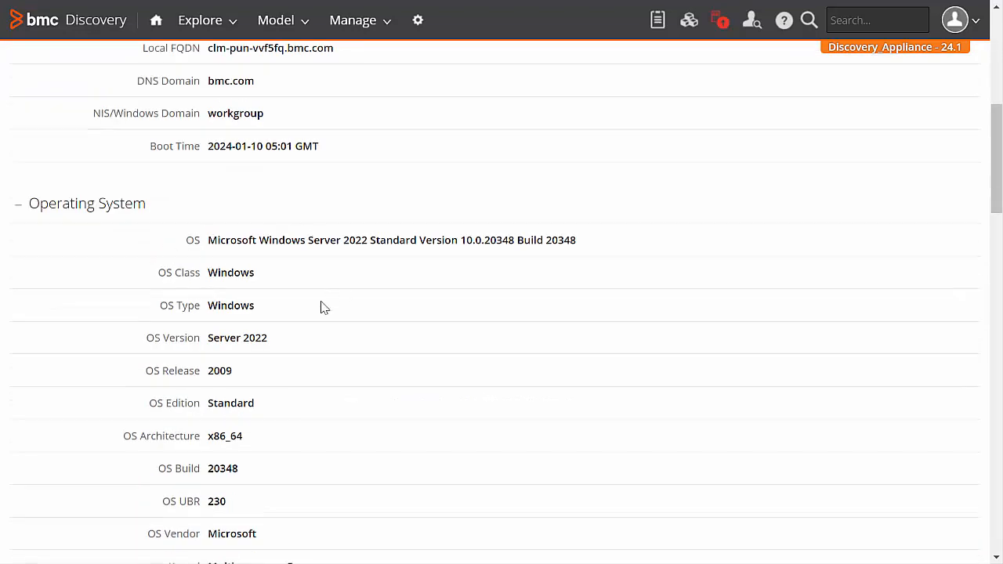
{"action": "scroll", "scroll_direction": "down", "scroll_amount": 3}
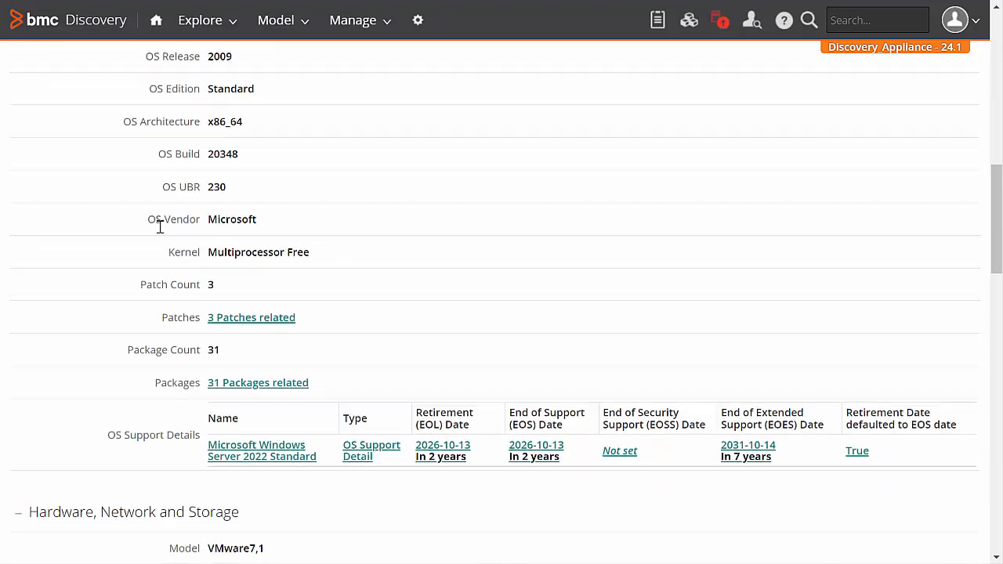
{"action": "scroll", "scroll_direction": "down", "scroll_amount": 3}
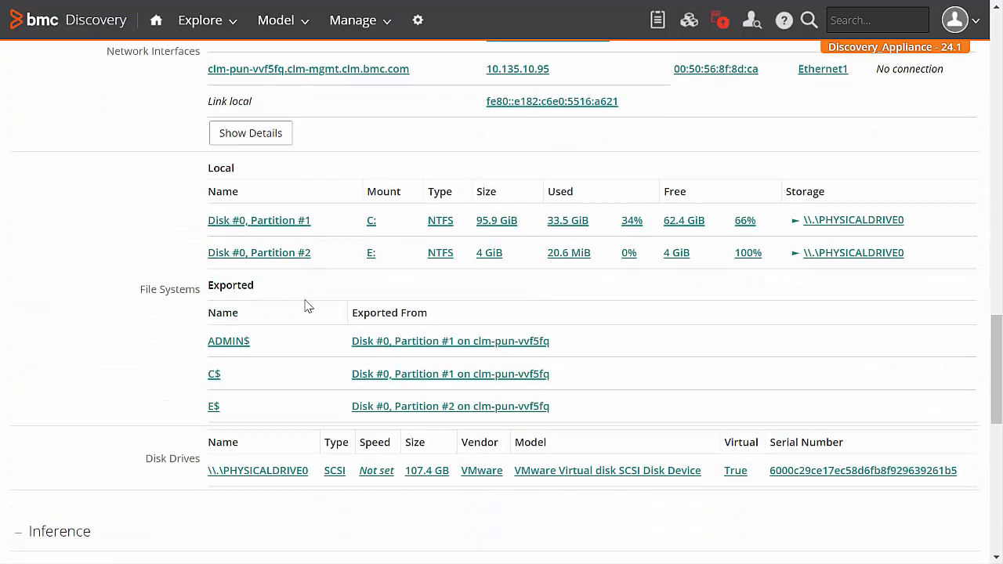
{"action": "scroll", "scroll_direction": "down", "scroll_amount": 3}
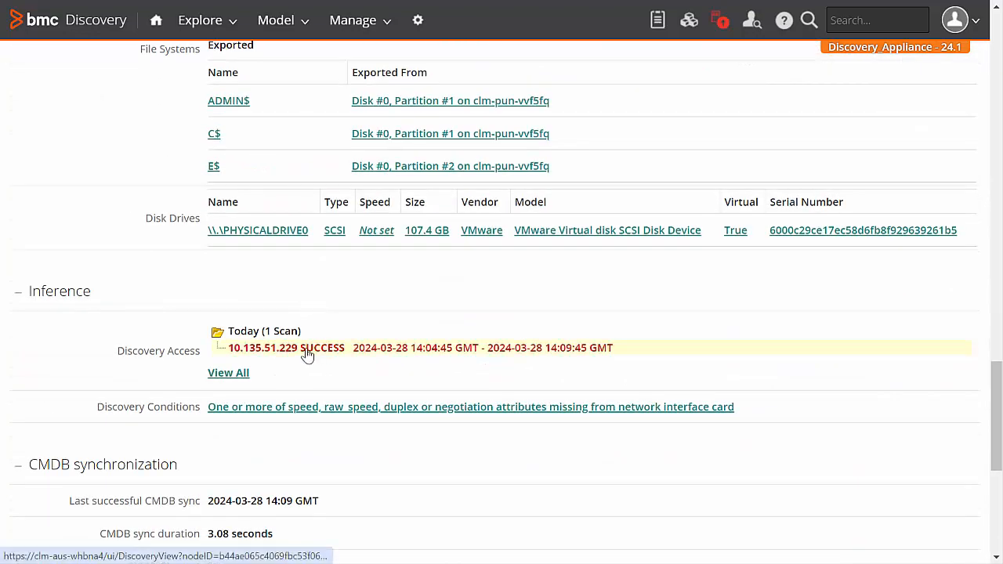
Review the SUCCESS discovery access record showing all standard methods OK over powershell
{"action": "left_click", "coordinate": [285, 348]}
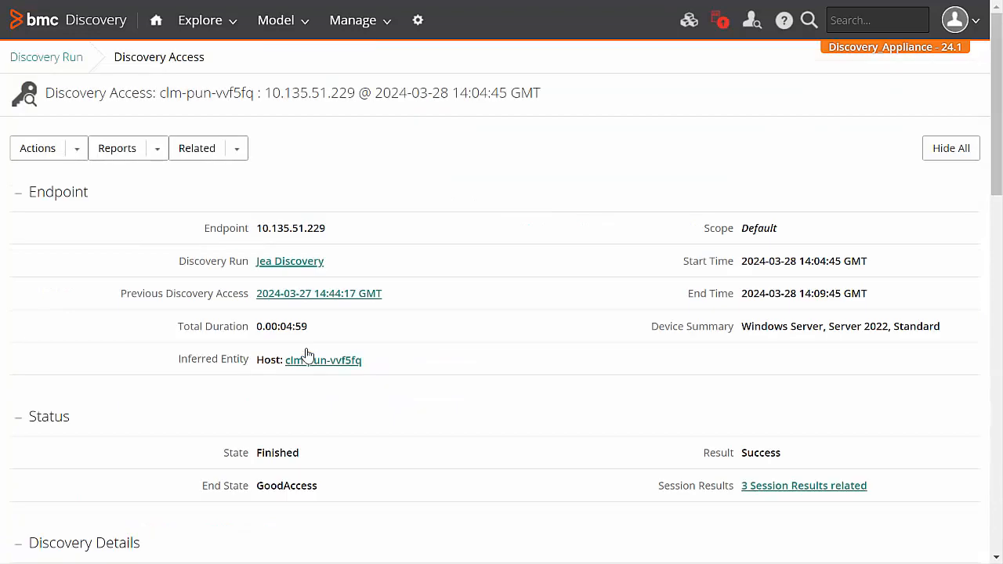
{"action": "scroll", "scroll_direction": "down", "scroll_amount": 3}
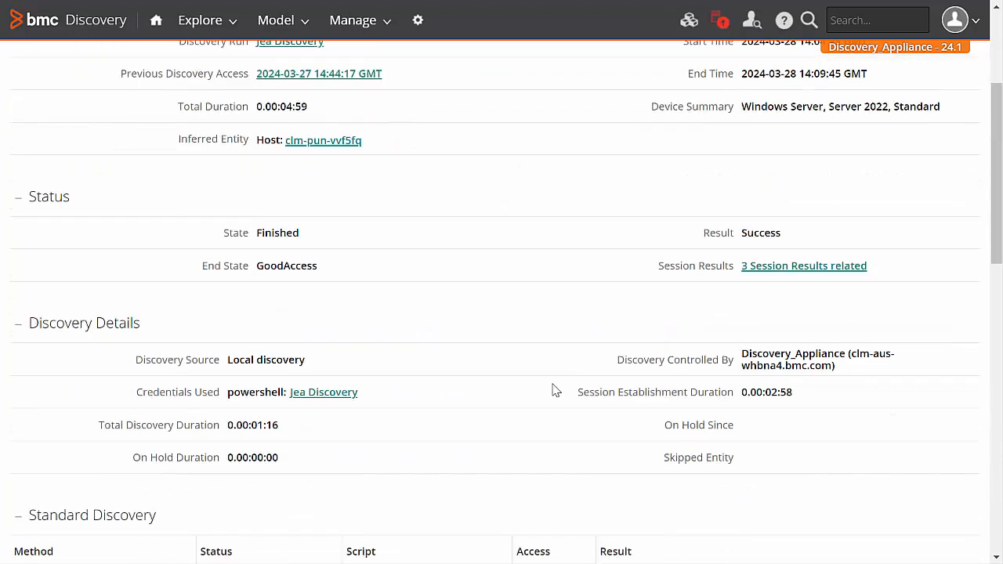
{"action": "scroll", "scroll_direction": "down", "scroll_amount": 3}
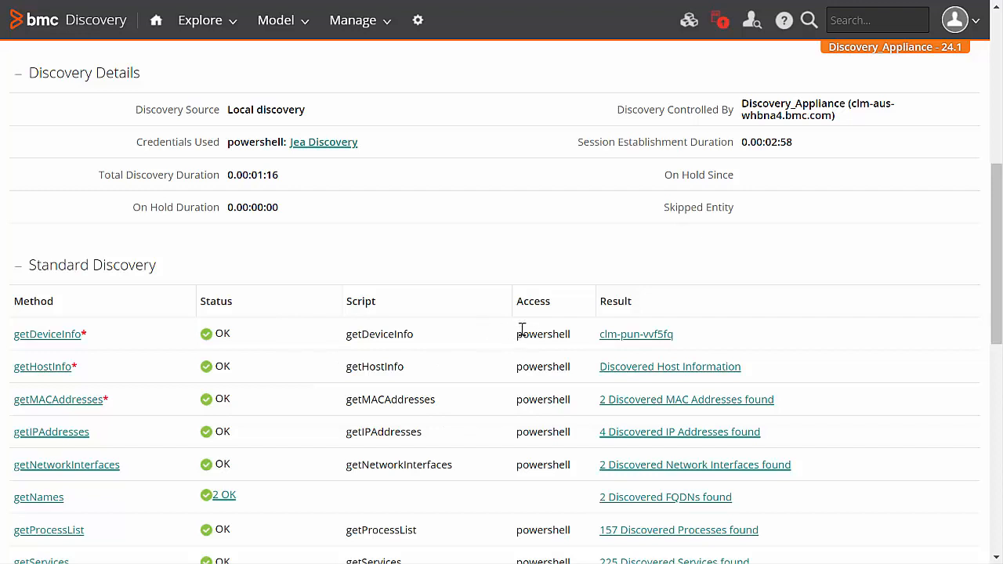
{"action": "double_click", "coordinate": [542, 336]}
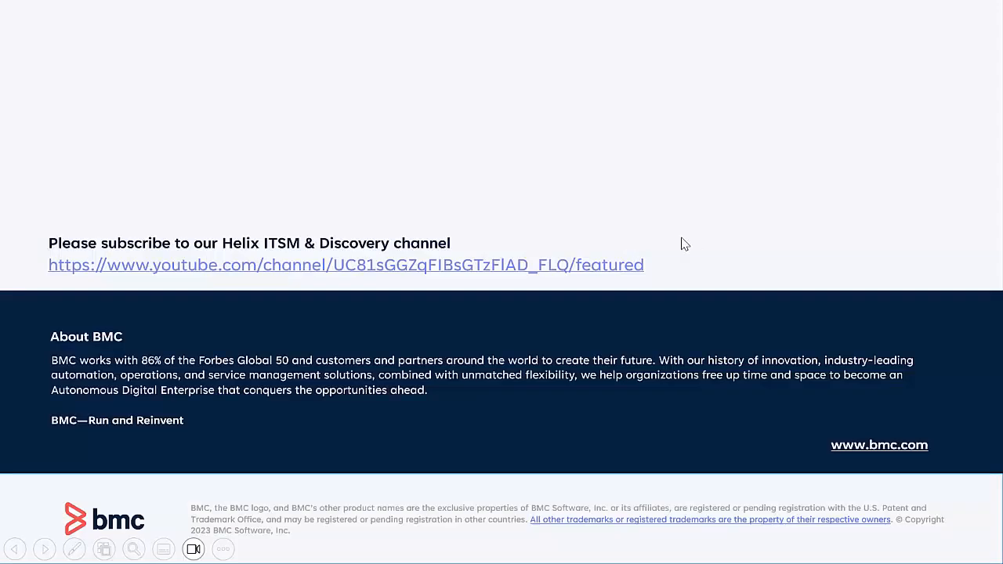
{"action": "mouse_move", "coordinate": [668, 241]}
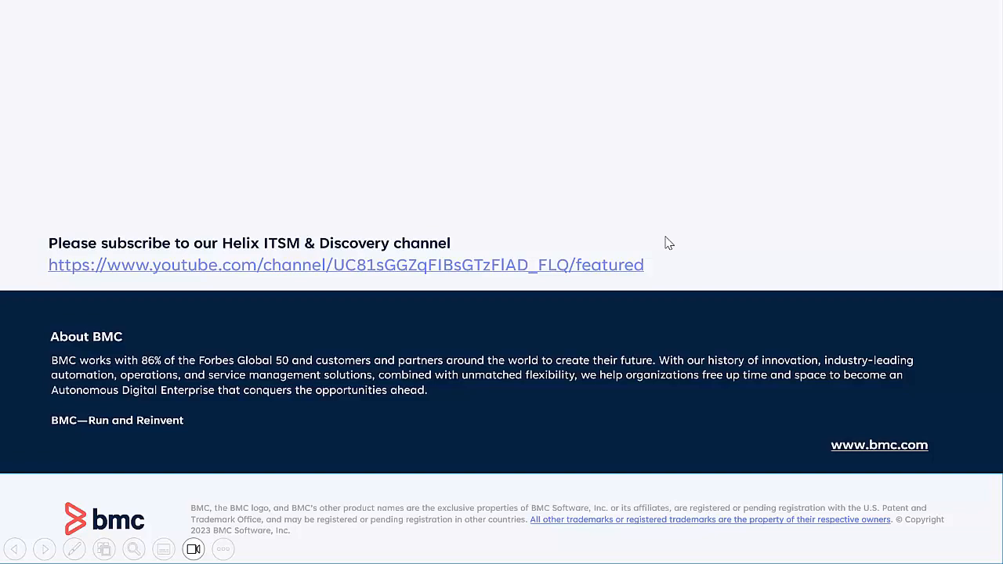